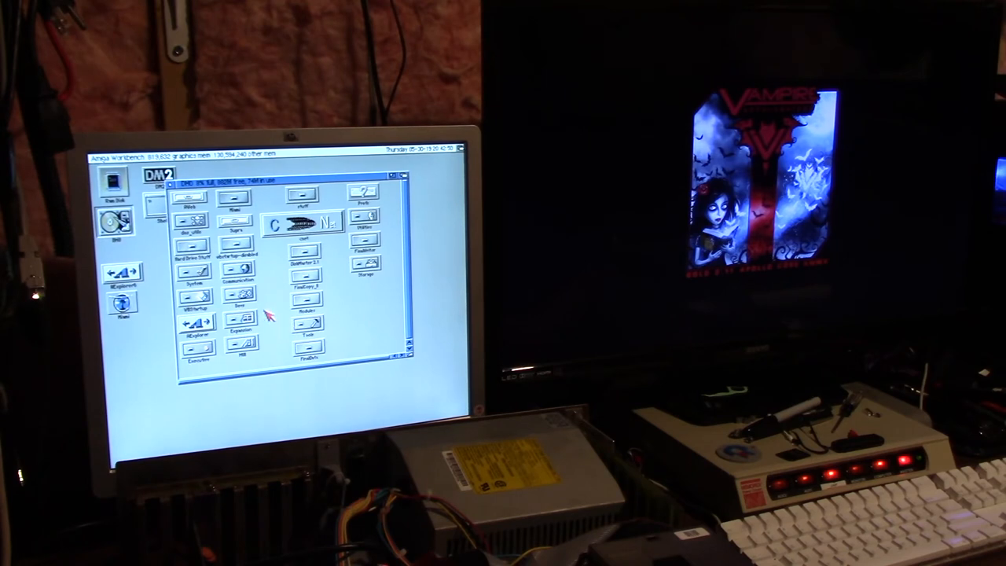
mouse_move(173, 192)
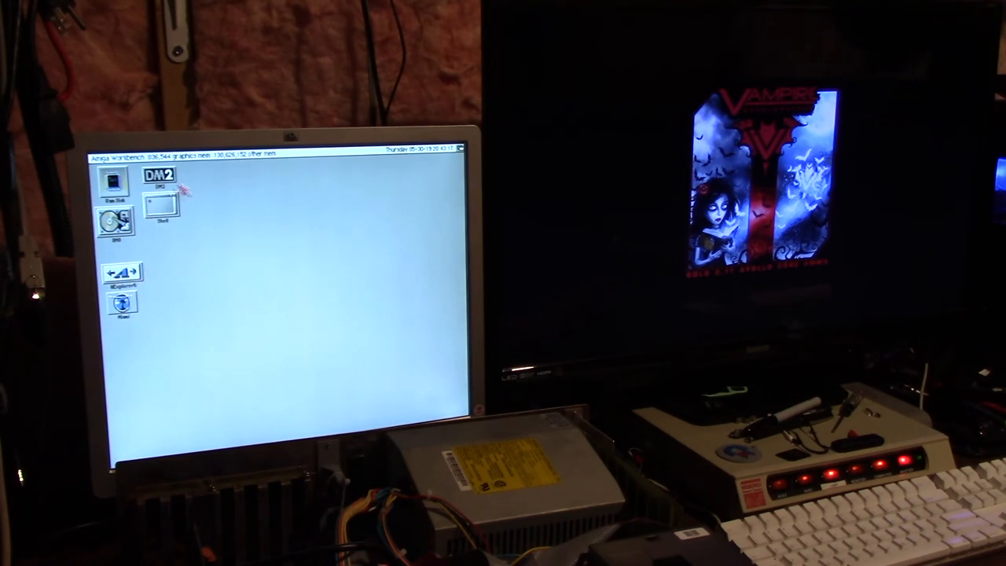
- Browse the DH2 drawer, then run the TCP/IP control panel via Execute Command
double_click(157, 179)
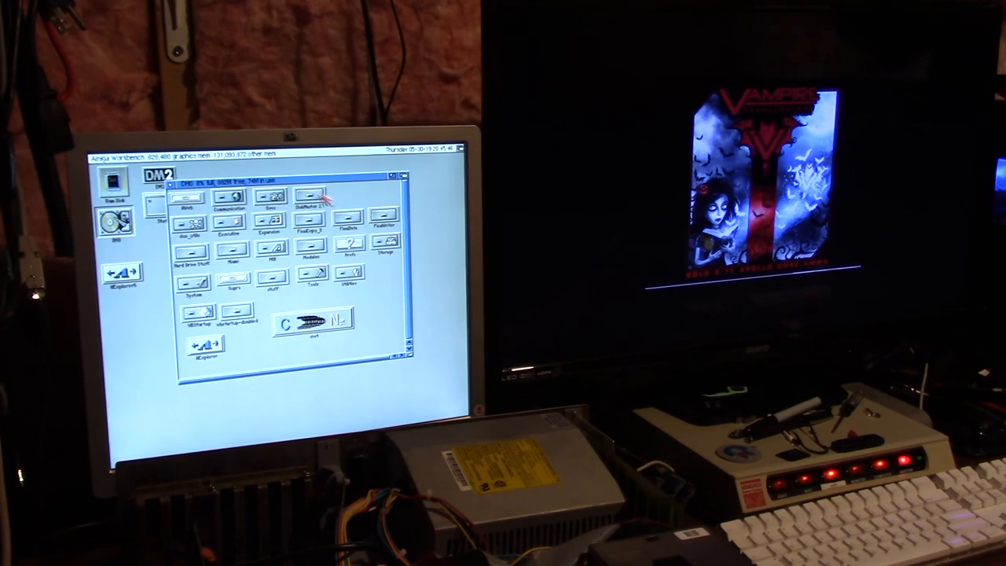
mouse_move(343, 295)
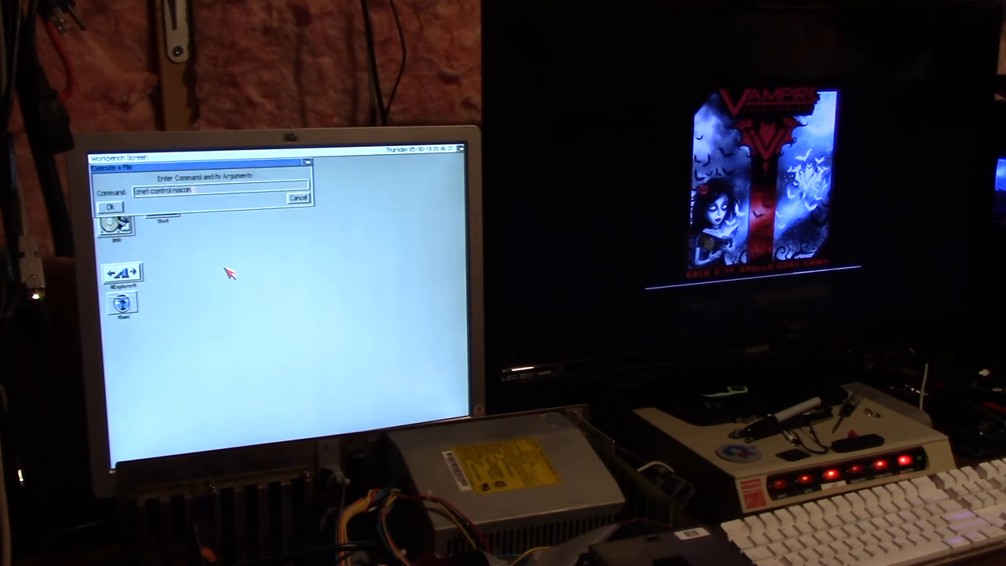
left_click(110, 206)
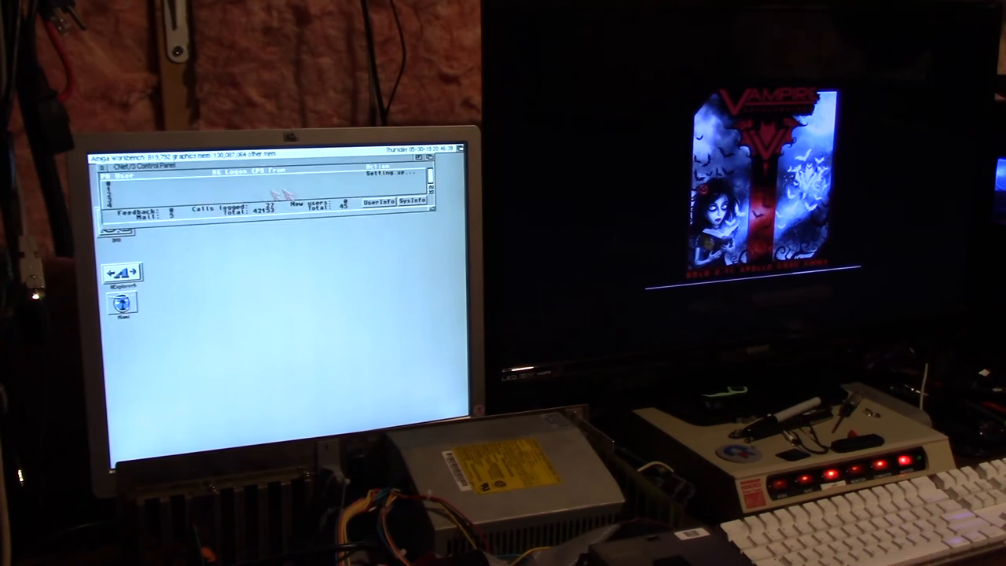